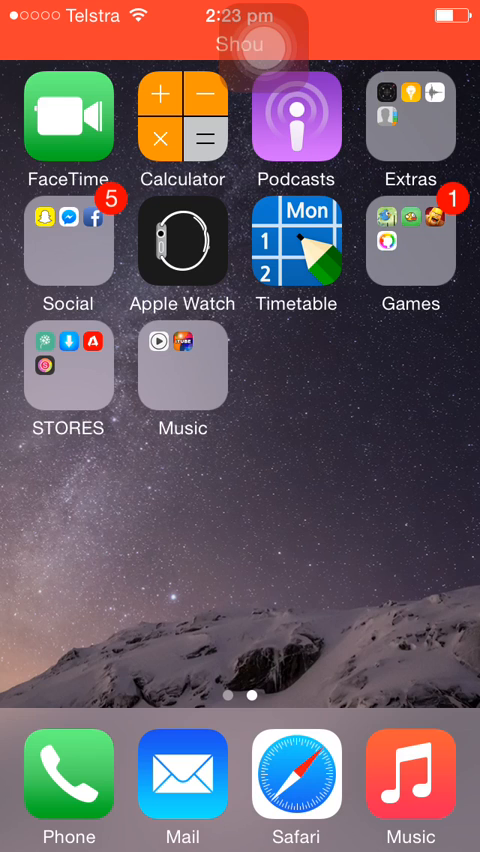
# Launch Safari from the dock, landing on the iosemulatorspot.com website
pyautogui.click(182, 366)
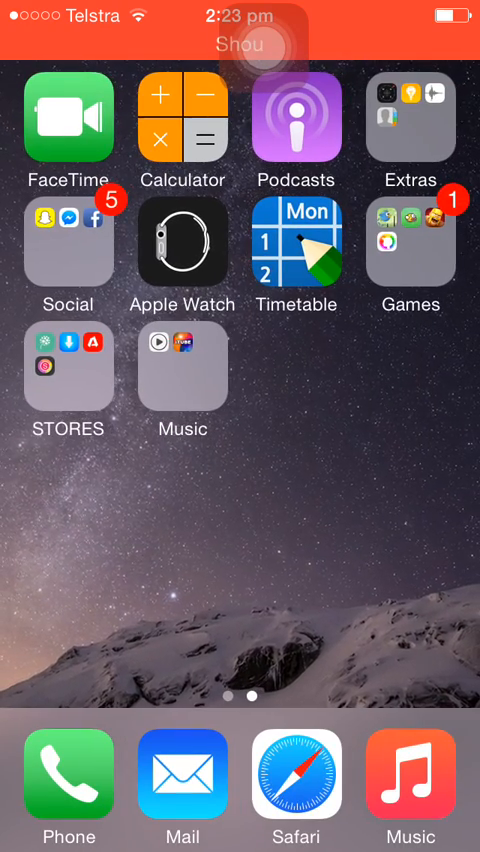
pyautogui.click(294, 780)
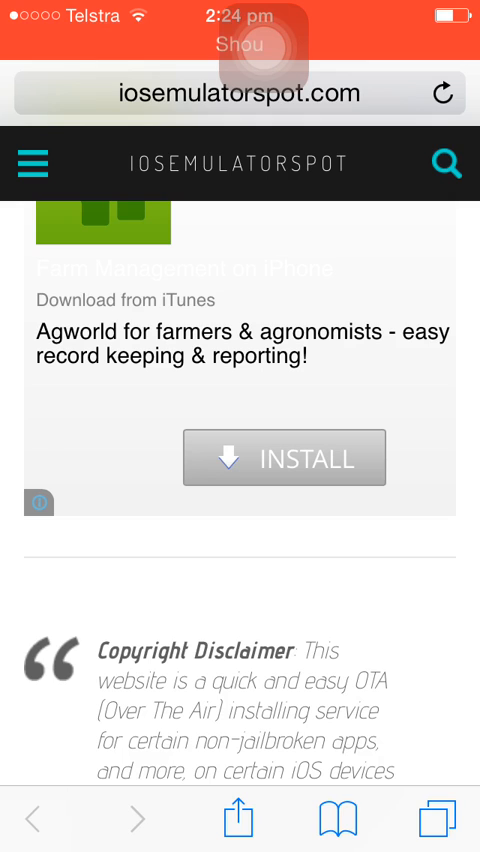
# Install the iOSEmus app from its listing on iosemulatorspot.com
pyautogui.click(38, 504)
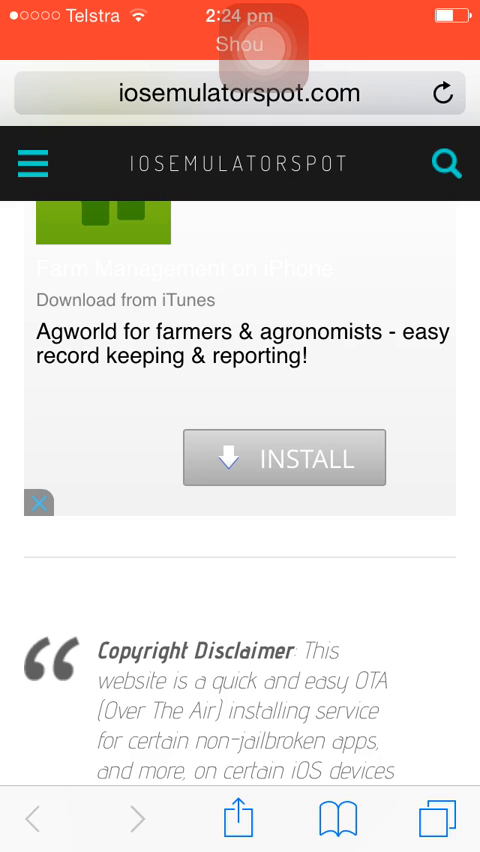
pyautogui.scroll(-3)
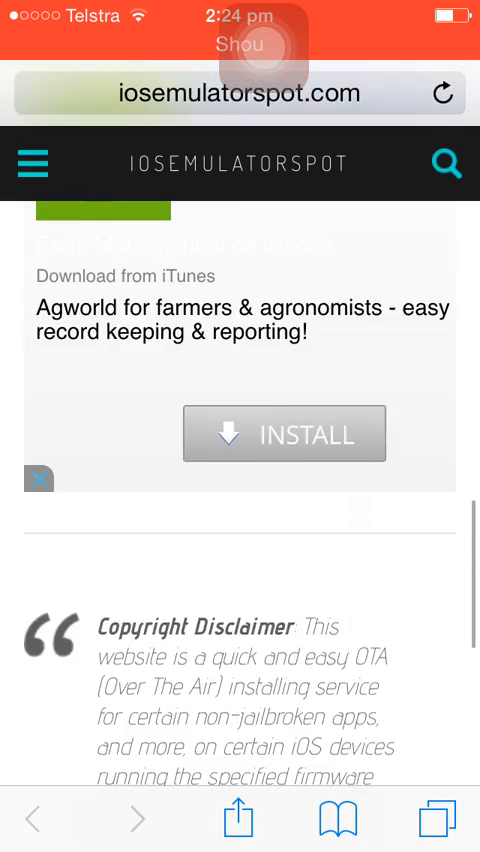
pyautogui.scroll(3)
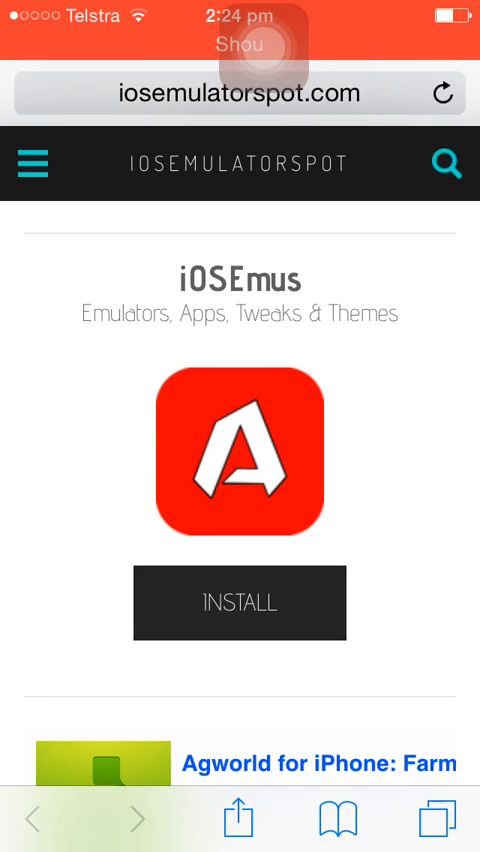
pyautogui.click(240, 602)
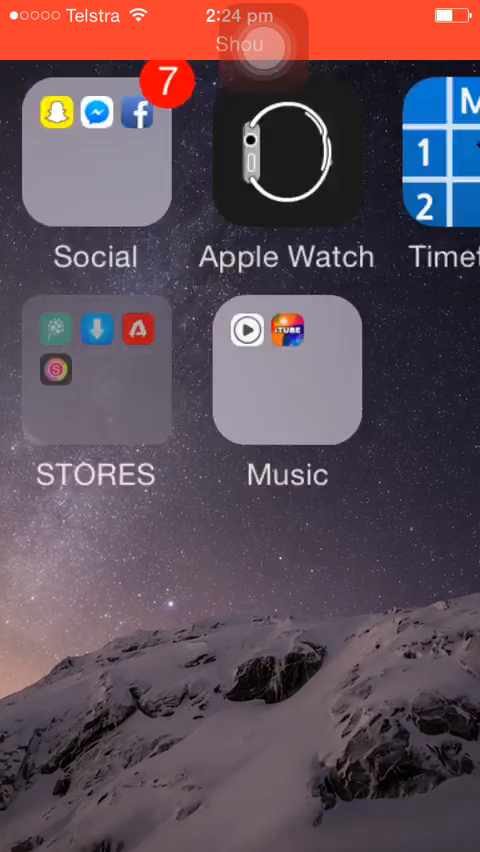
# Launch iOSEmus from the STORES folder, reaching its Home welcome page
pyautogui.click(96, 372)
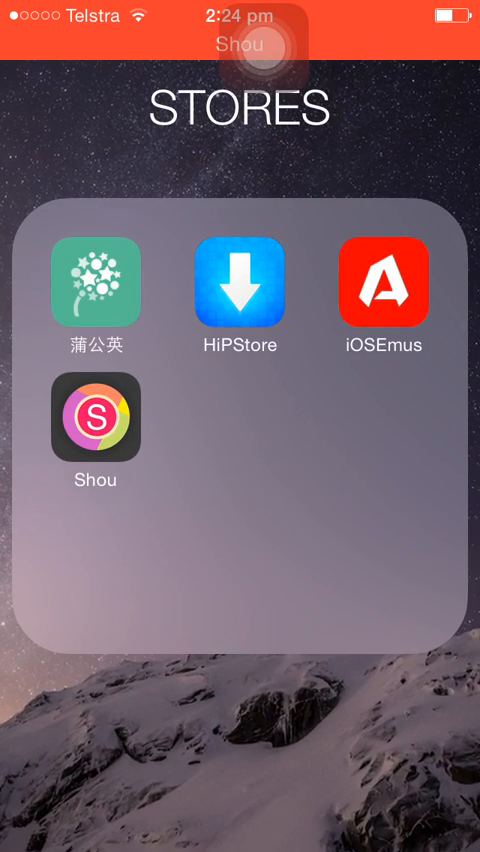
pyautogui.click(384, 290)
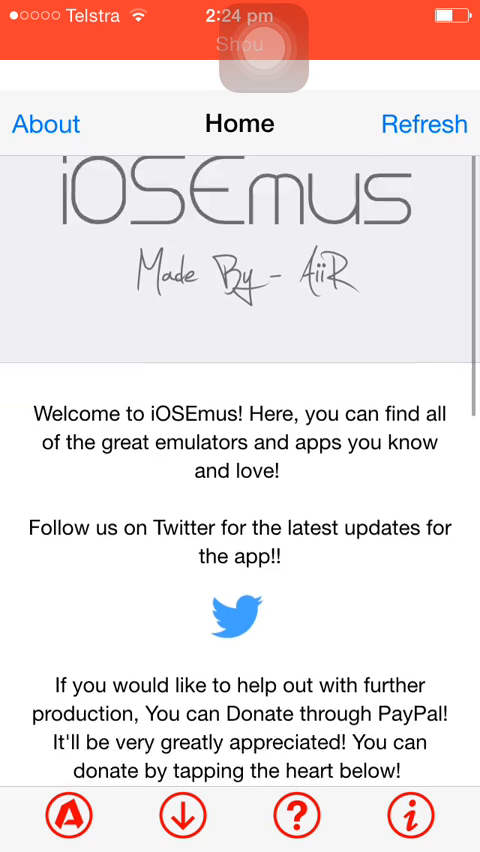
# Install the signed HiPStore from iOSEmus's Apps & Emus list and launch it from STORES
pyautogui.scroll(-3)
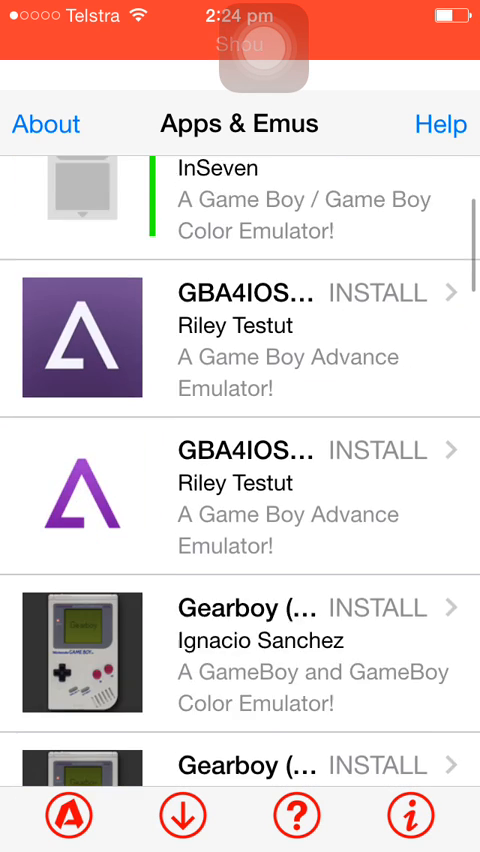
pyautogui.scroll(-3)
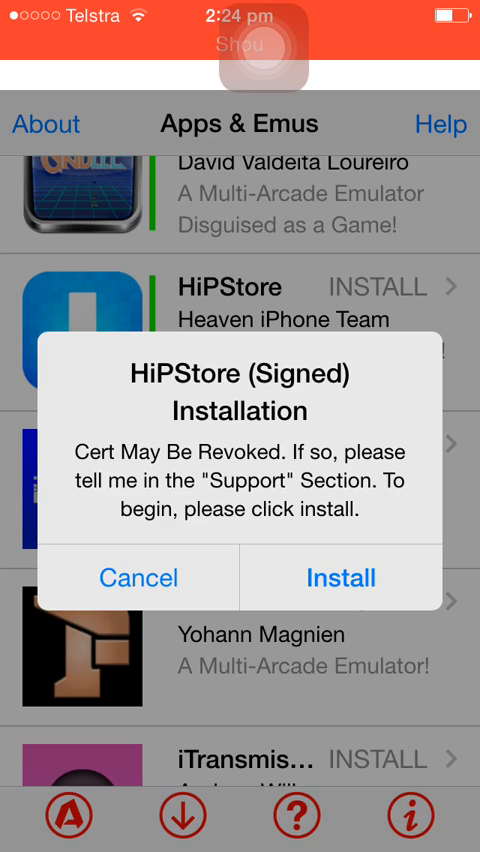
pyautogui.click(138, 578)
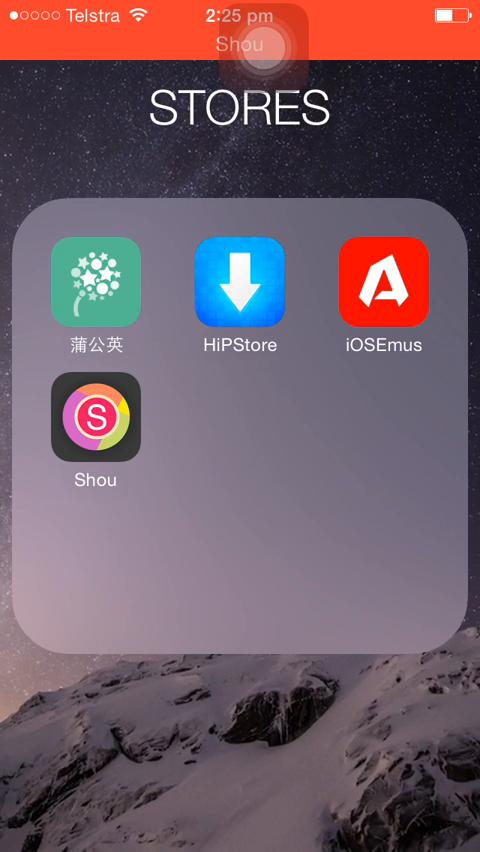
pyautogui.click(238, 288)
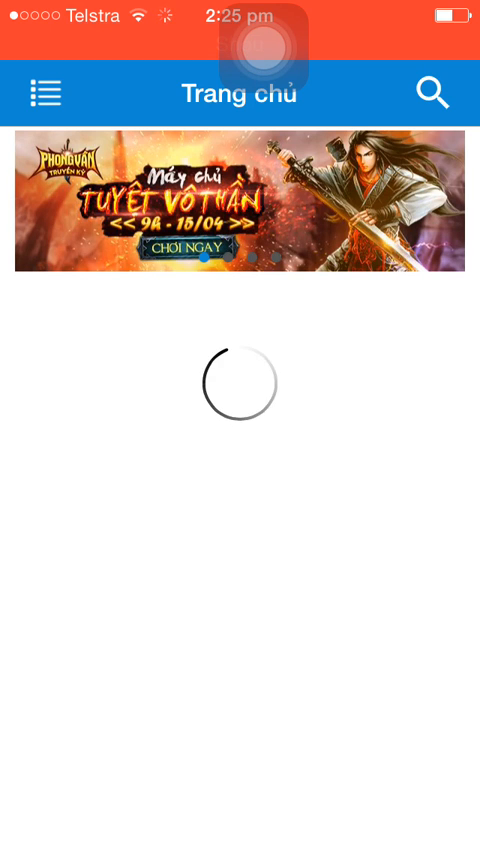
# Search HiPStore for 'itube' and start downloading iTube - Playlist Management
pyautogui.click(432, 92)
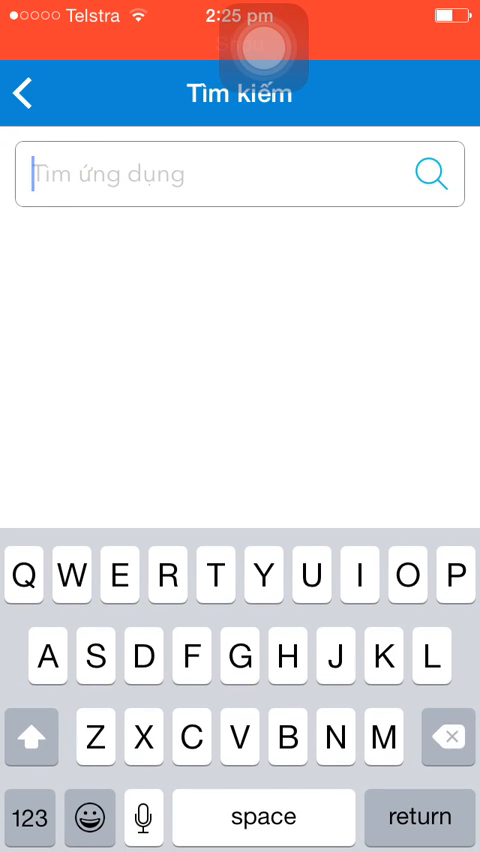
pyautogui.write('itube')
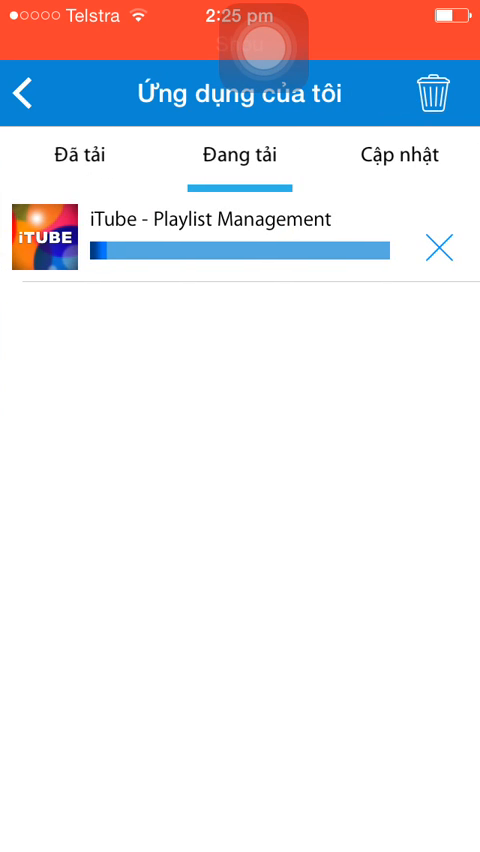
pyautogui.click(438, 248)
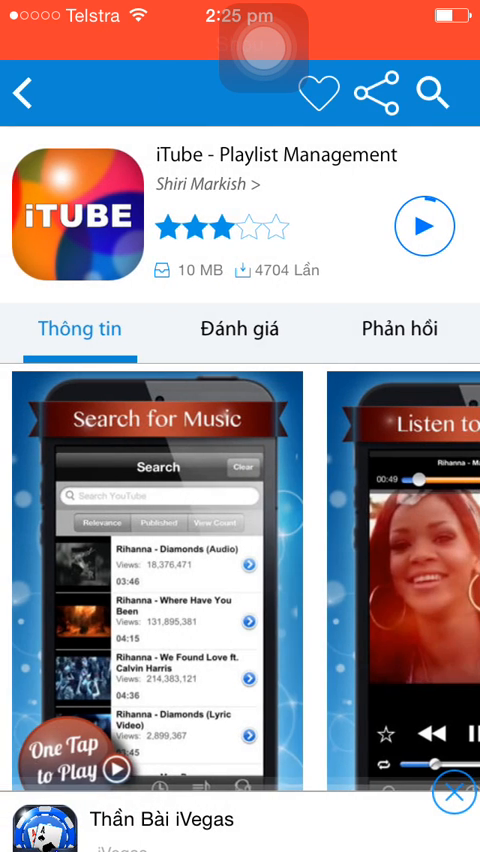
# Run another store search, then leave HiPStore for the device's General settings
pyautogui.click(432, 96)
pyautogui.write('bloon')
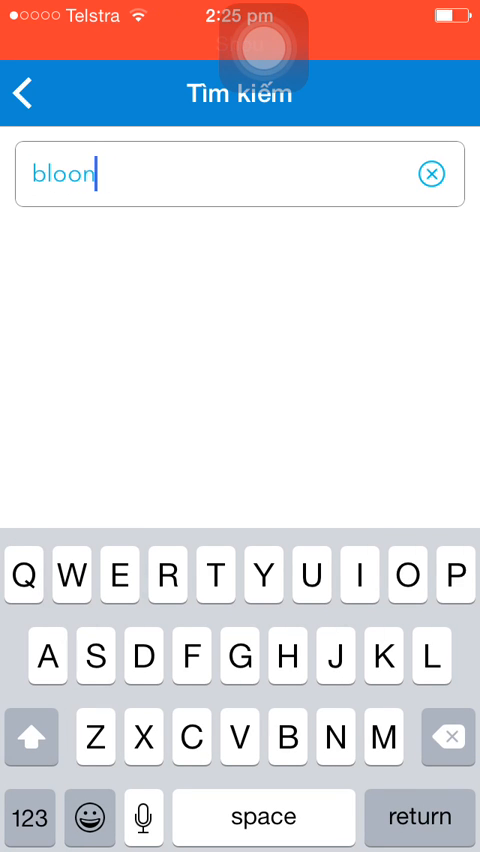
pyautogui.write('s')
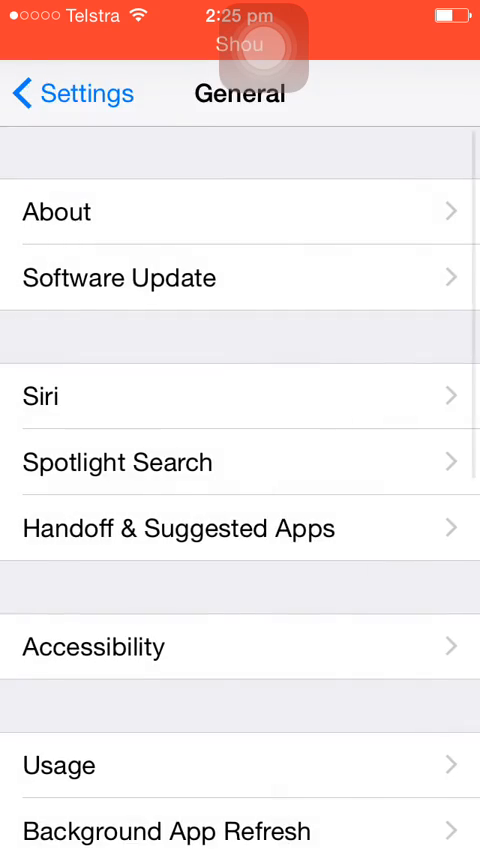
pyautogui.click(70, 92)
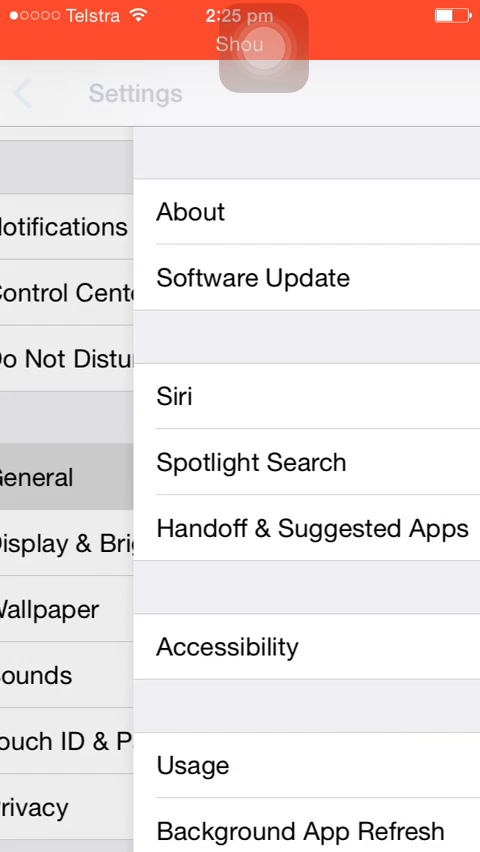
# Check the About page confirms iOS 8.3, then bring up the iTube app
pyautogui.click(192, 212)
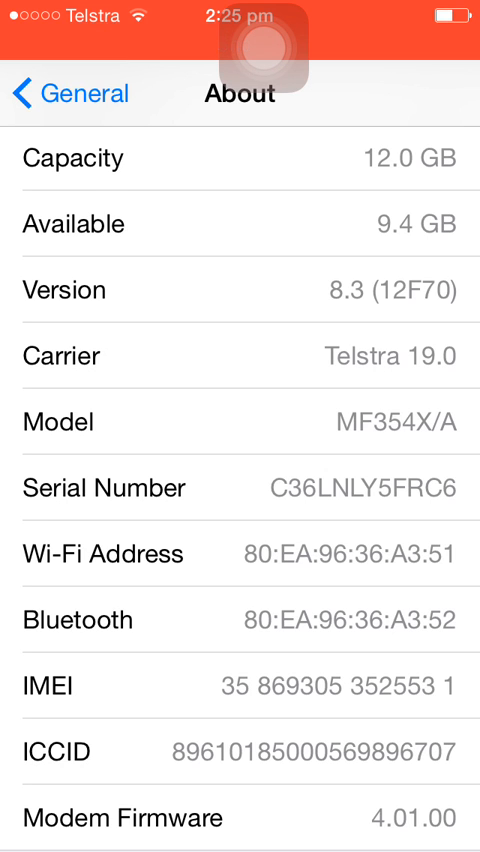
pyautogui.click(70, 92)
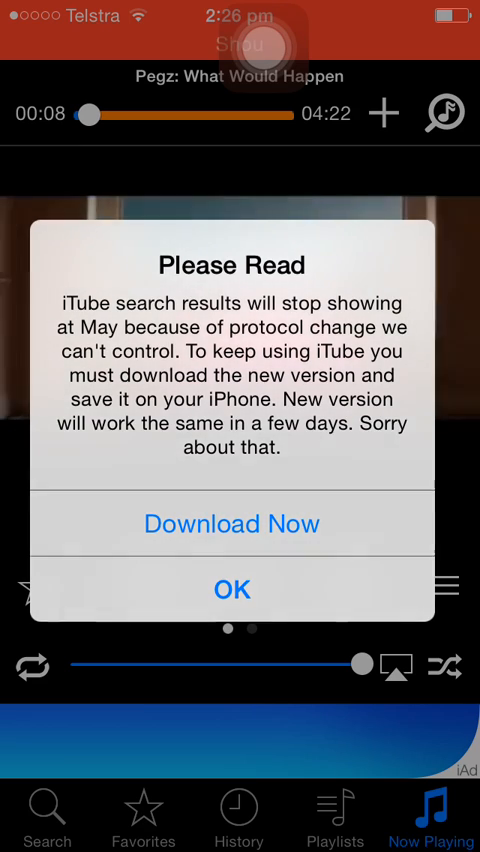
# Dismiss iTube's Please Read notice so the Pegz video keeps playing, then go home
pyautogui.click(232, 588)
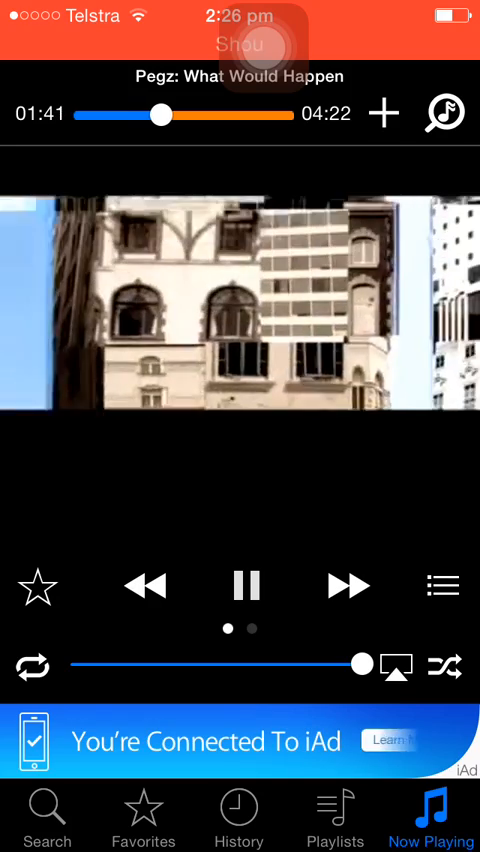
pyautogui.click(244, 586)
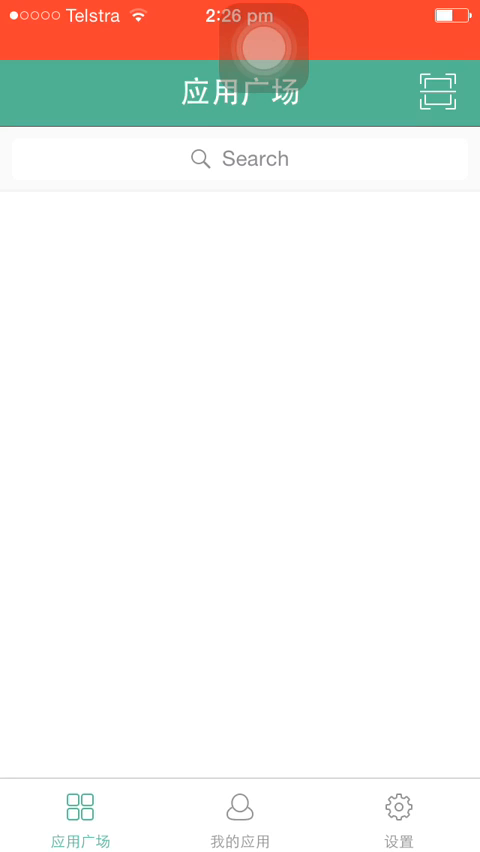
pyautogui.press('home')
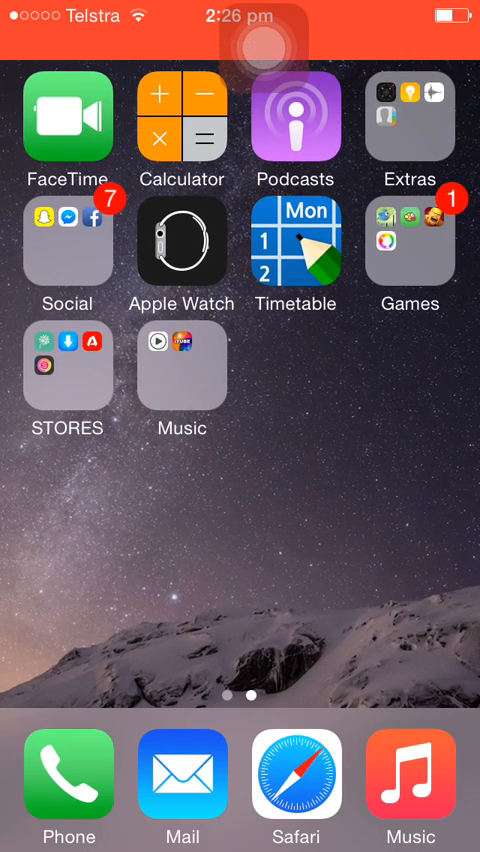